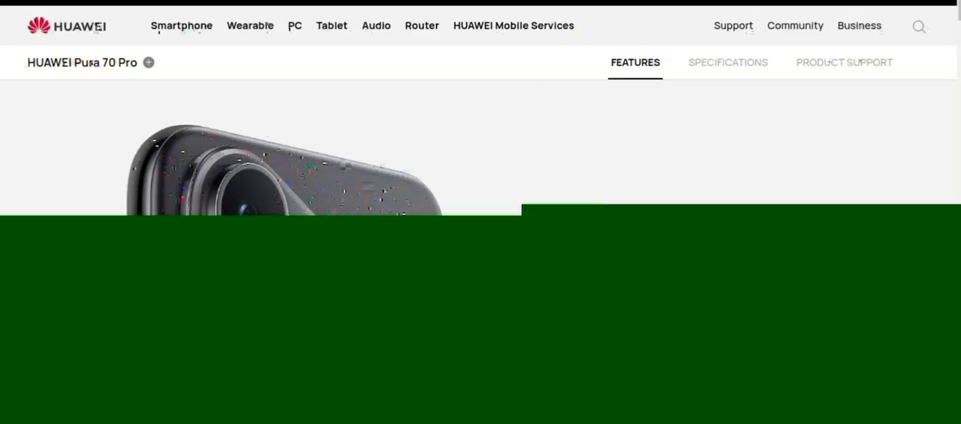
pyautogui.scroll(-3)
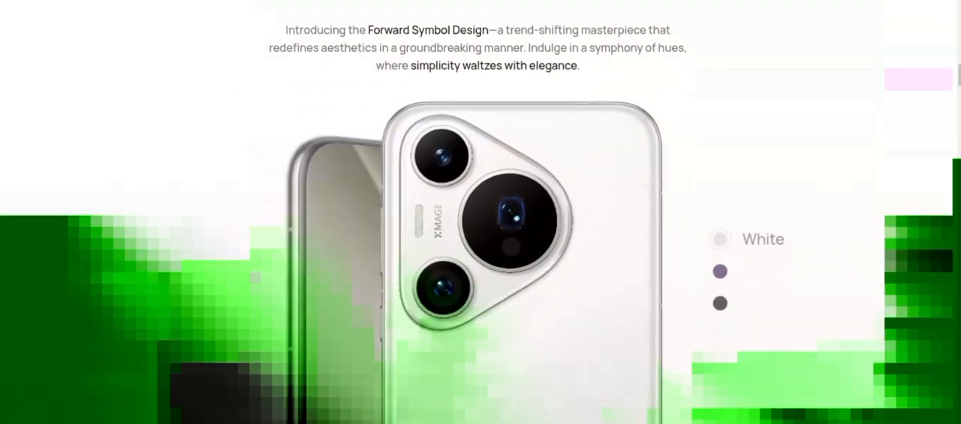
pyautogui.scroll(-3)
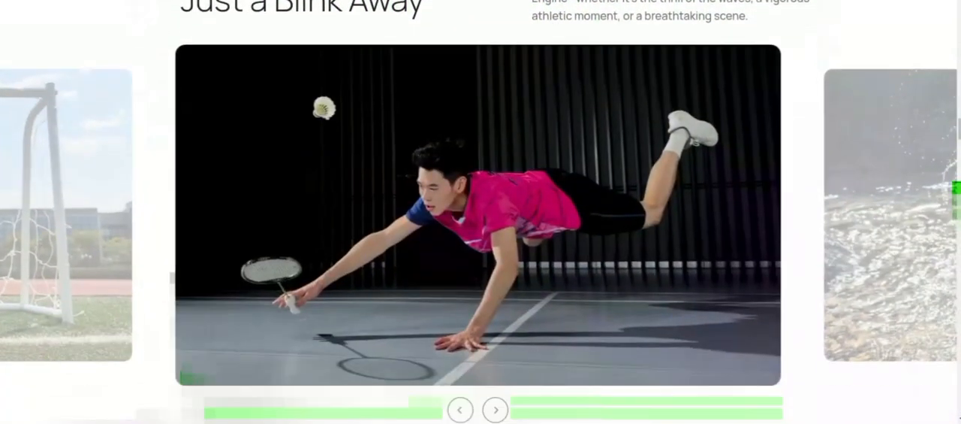